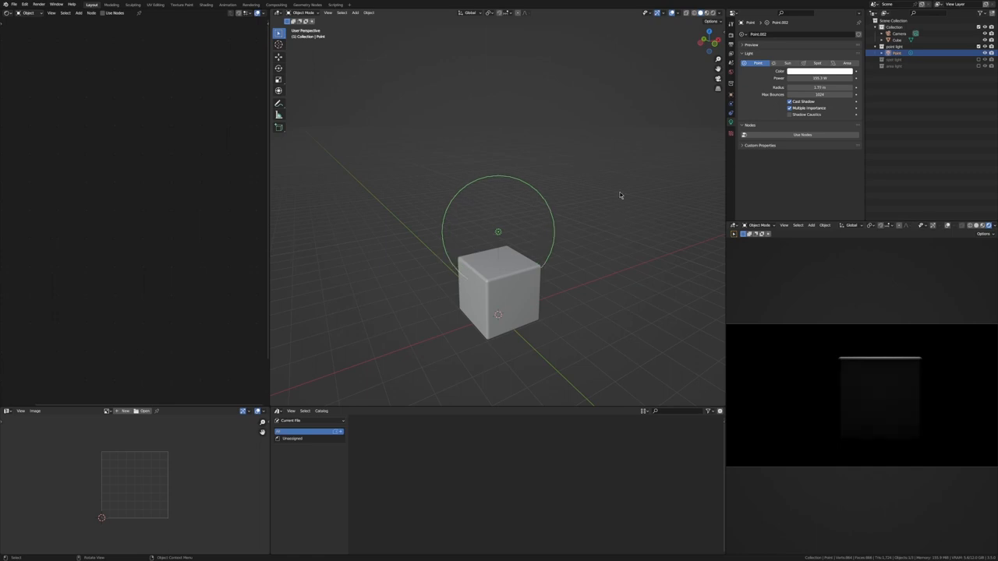
pyautogui.moveTo(842, 338)
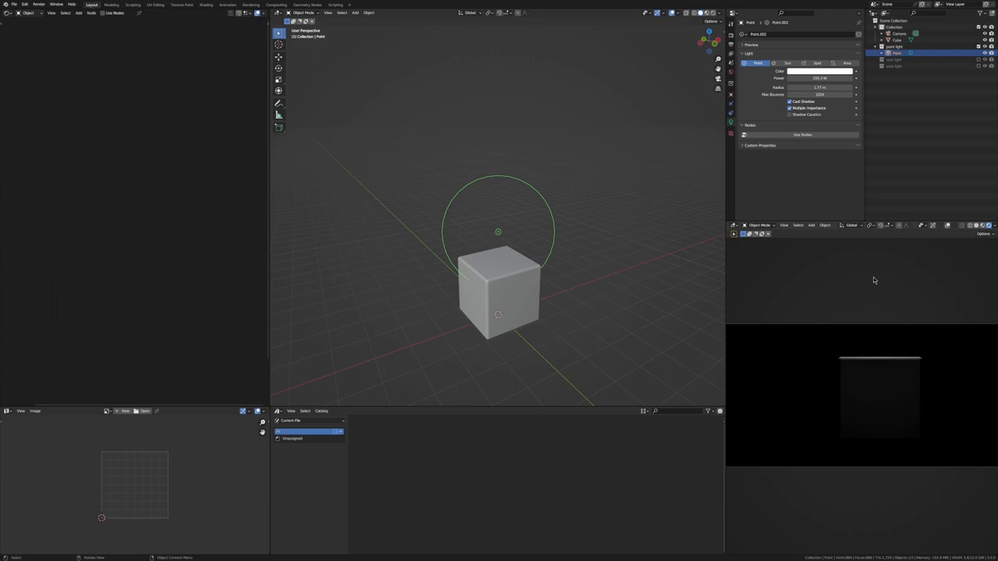
pyautogui.moveTo(813, 236)
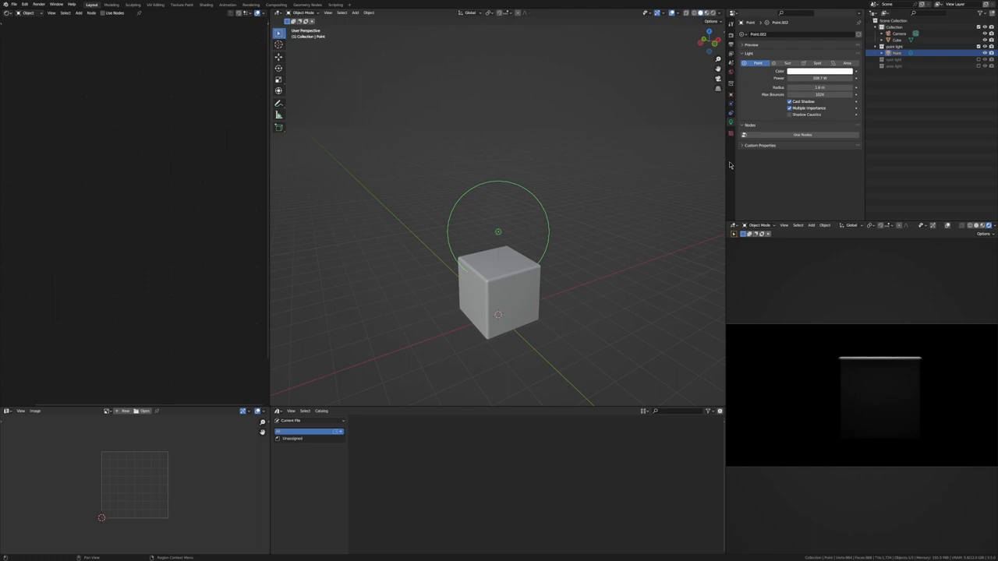
pyautogui.moveTo(614, 205)
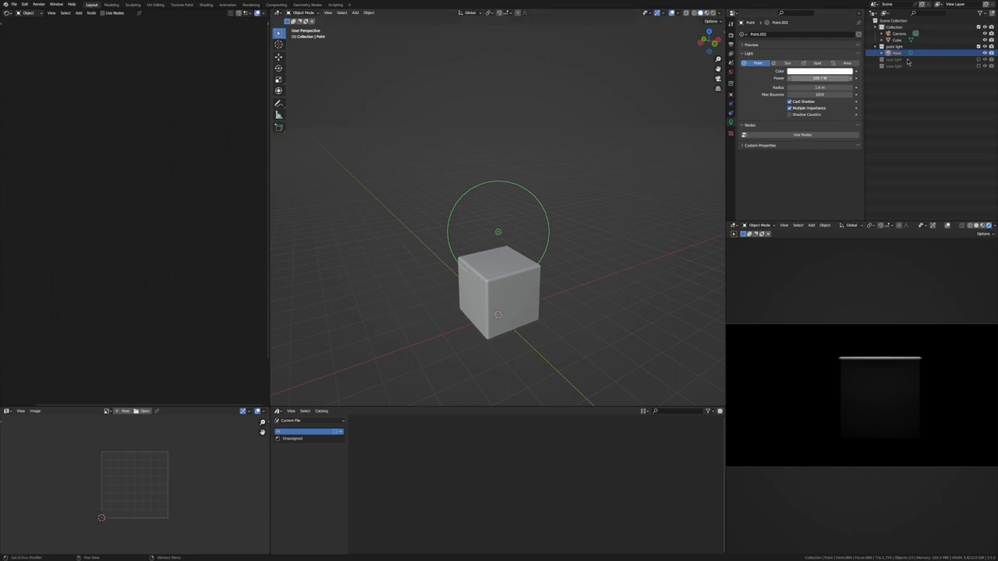
# Enable the spotlight above the cube with a larger radius, wide spot size and full blend.
pyautogui.click(895, 59)
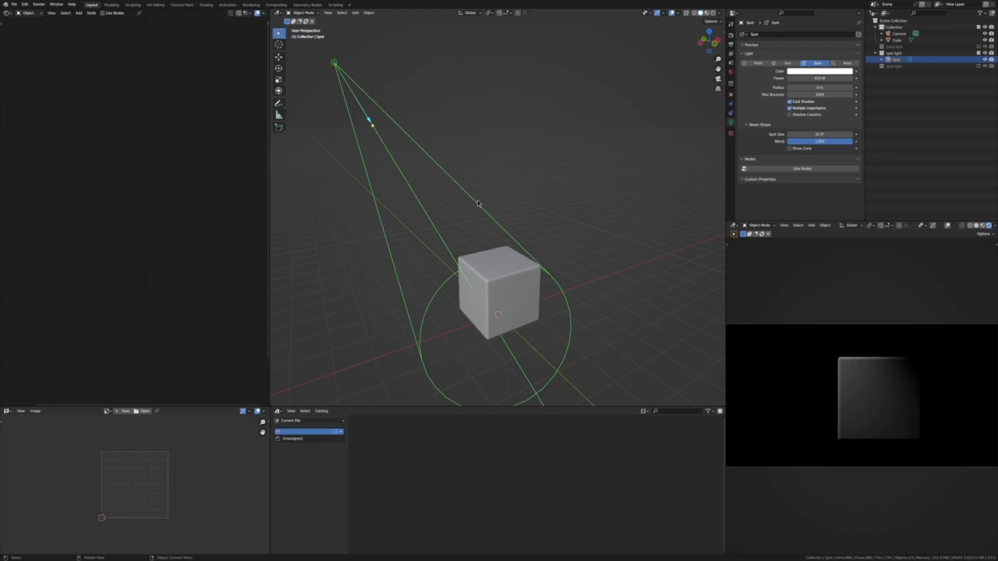
pyautogui.moveTo(541, 247)
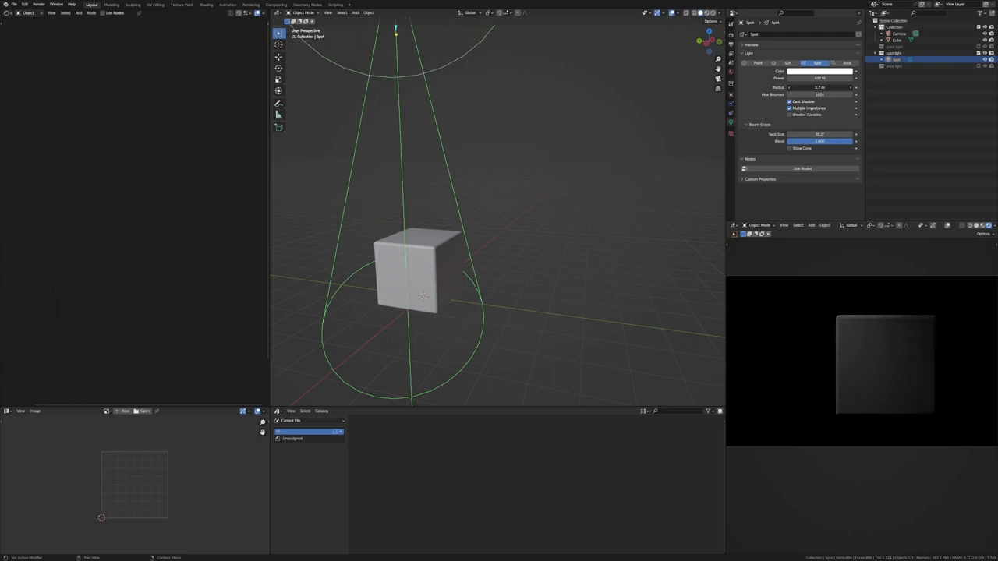
pyautogui.click(819, 87)
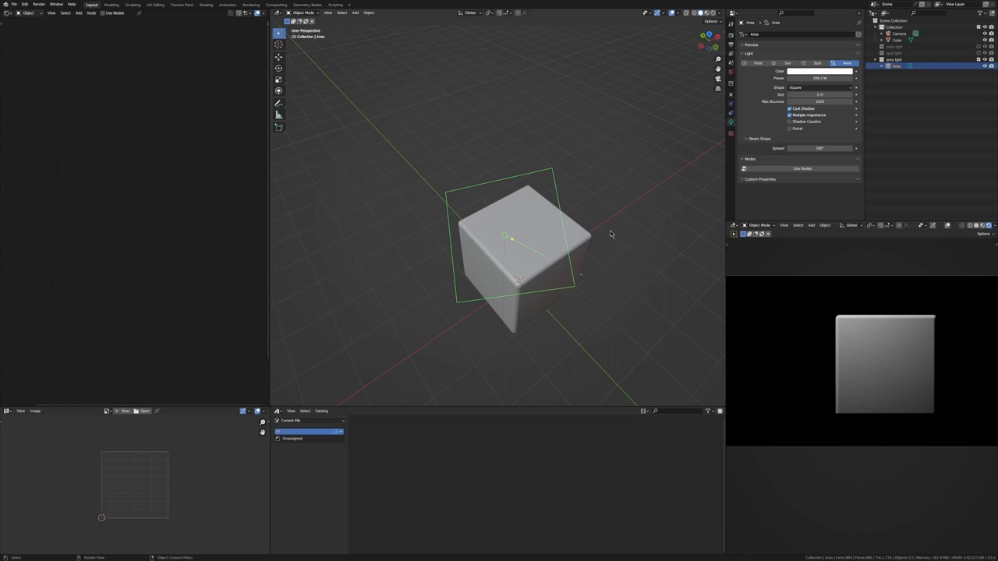
pyautogui.moveTo(569, 188)
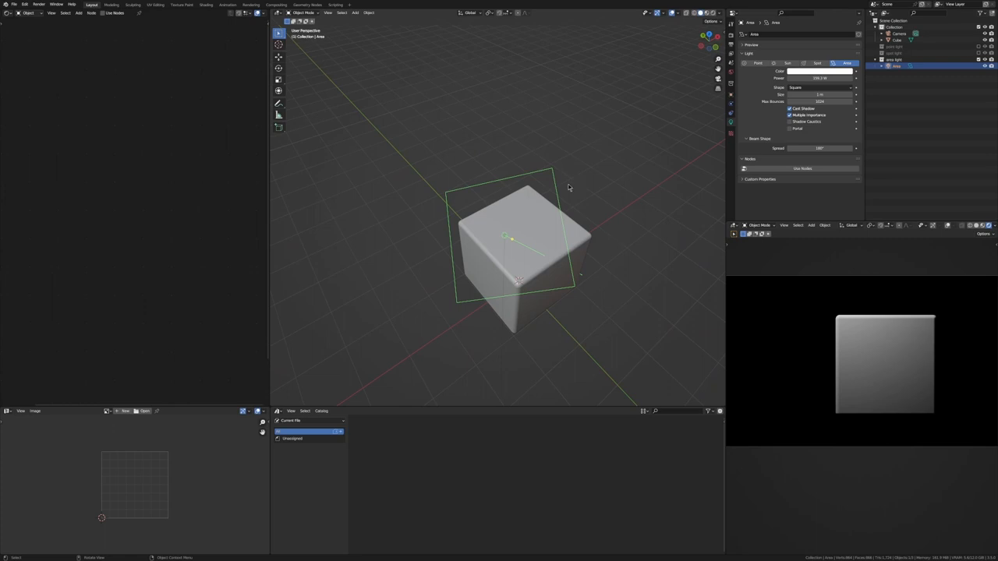
pyautogui.moveTo(623, 171)
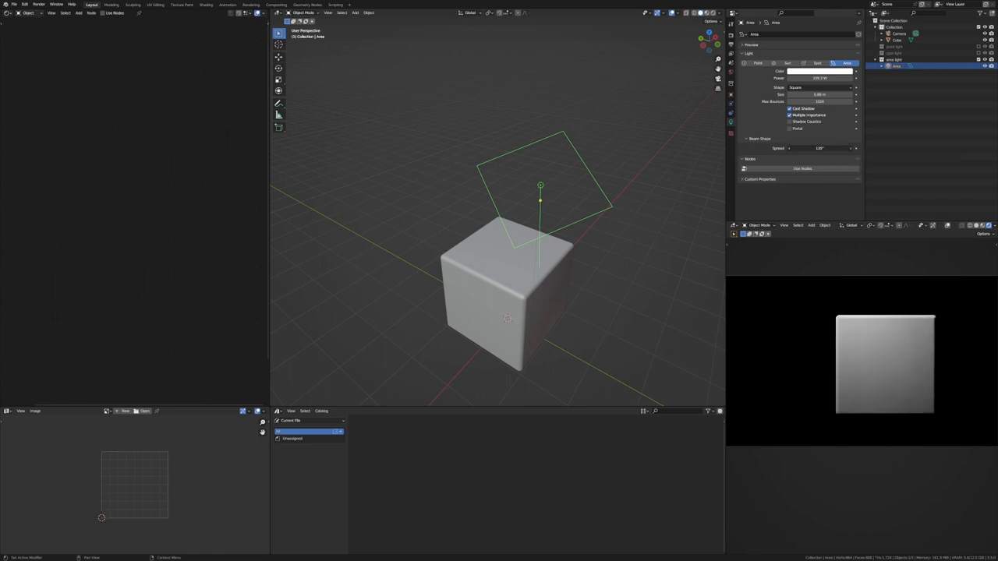
# Shrink the area light above the cube and narrow its spread.
pyautogui.click(819, 148)
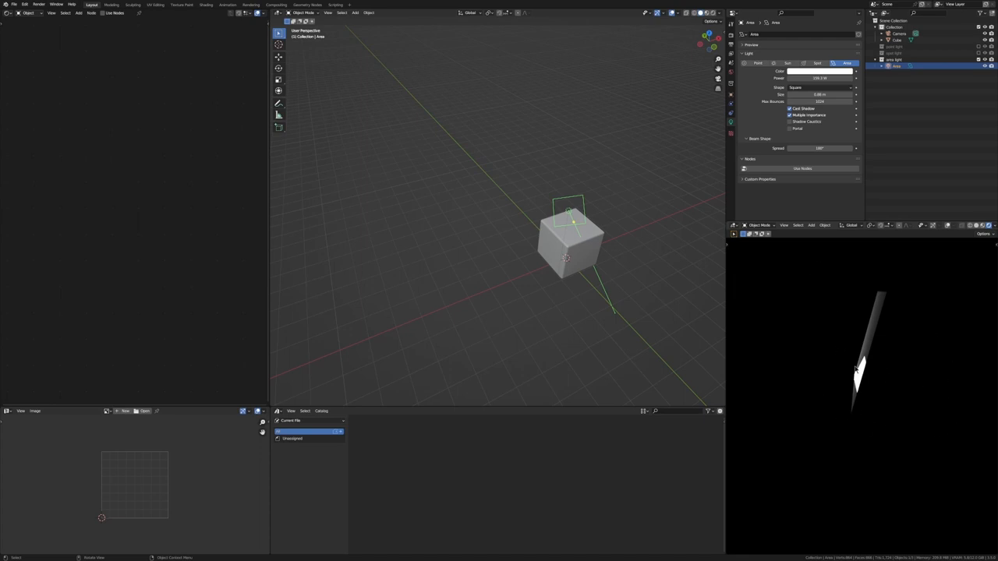
pyautogui.moveTo(569, 262)
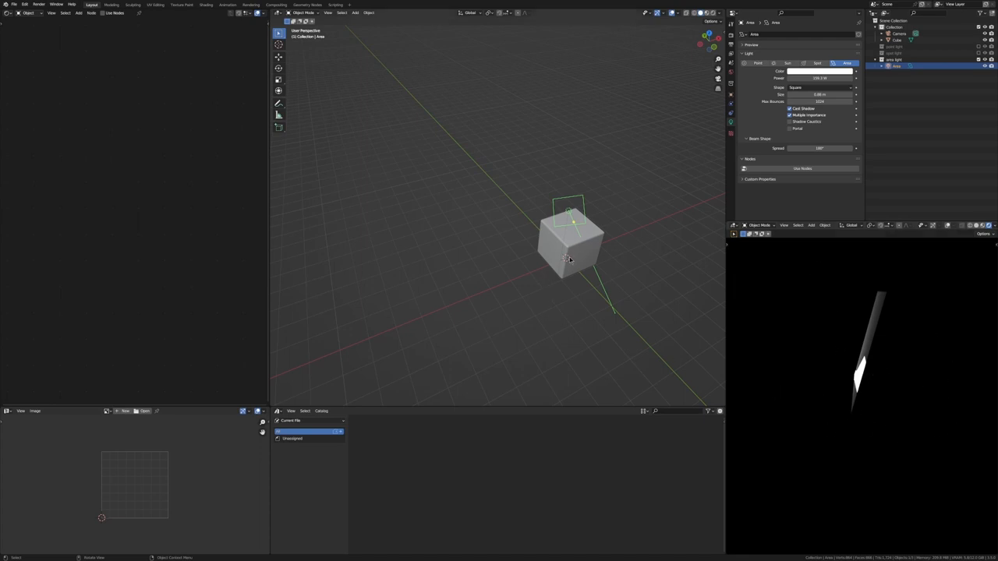
pyautogui.moveTo(577, 273)
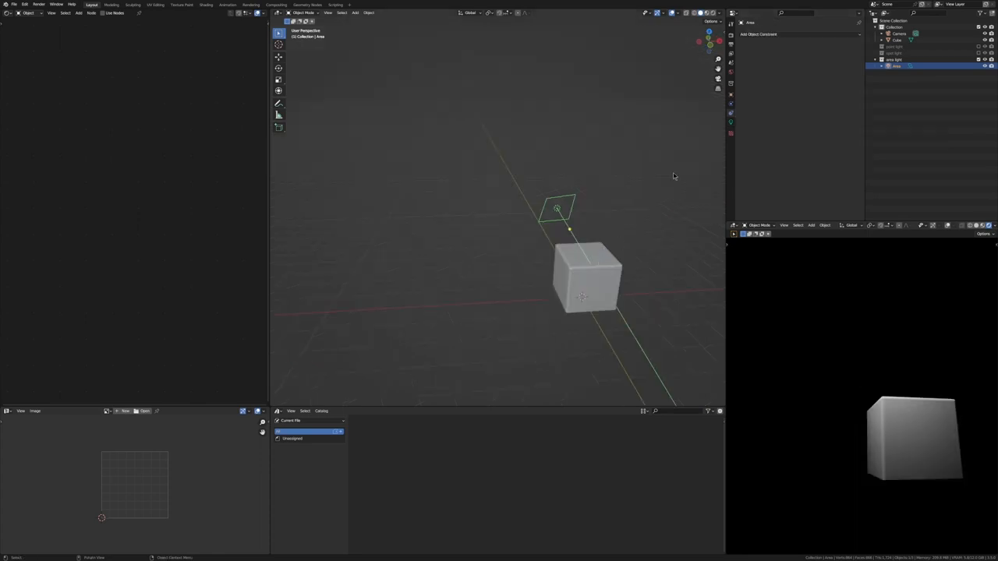
# Add a Track To constraint to the area light targeting the cube.
pyautogui.click(757, 34)
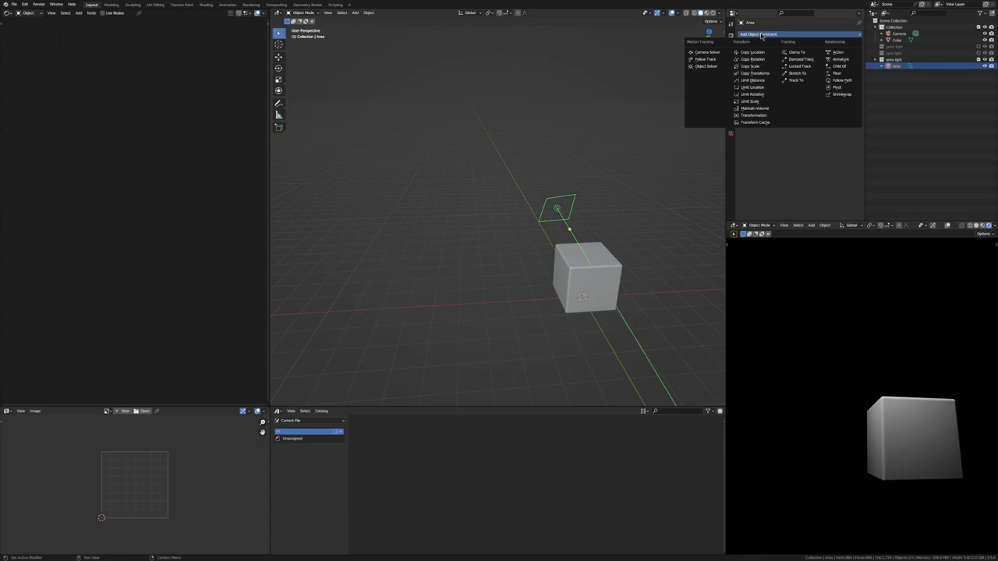
pyautogui.moveTo(795, 81)
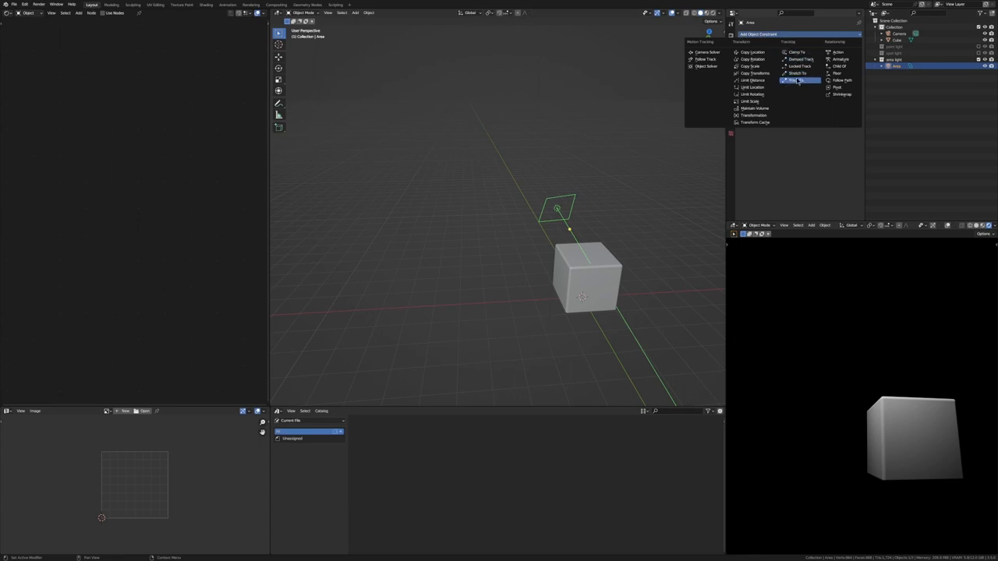
pyautogui.click(792, 80)
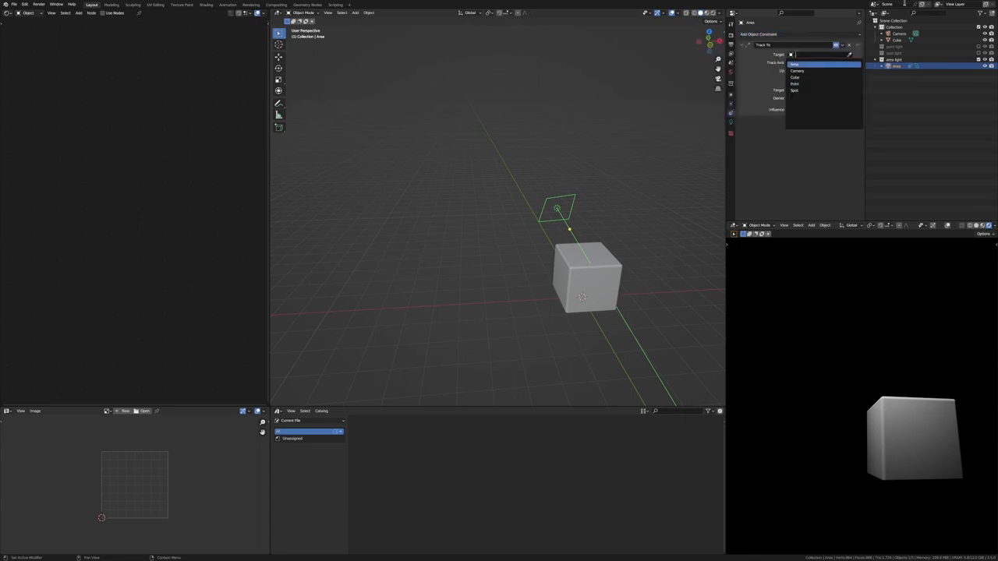
pyautogui.moveTo(797, 71)
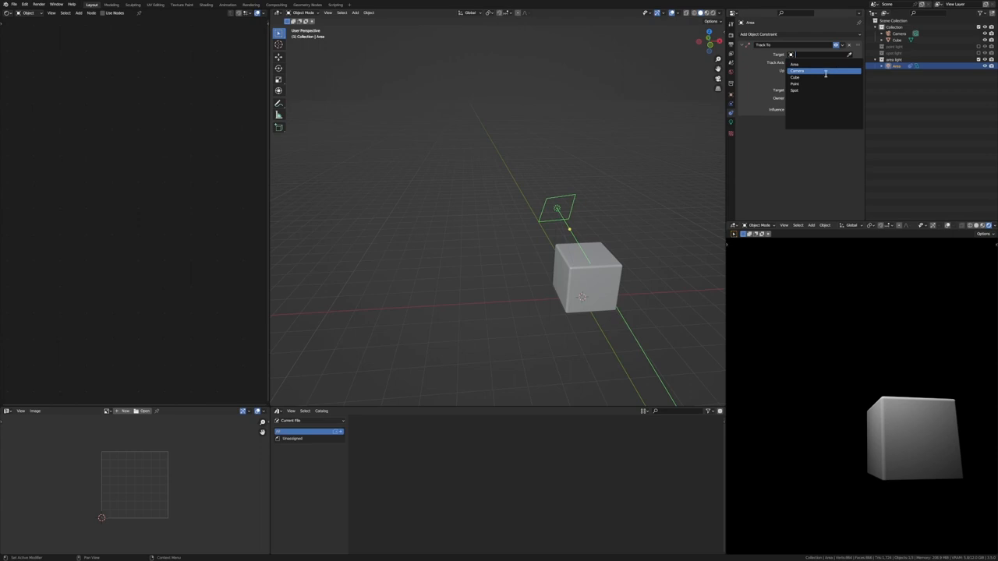
pyautogui.click(795, 77)
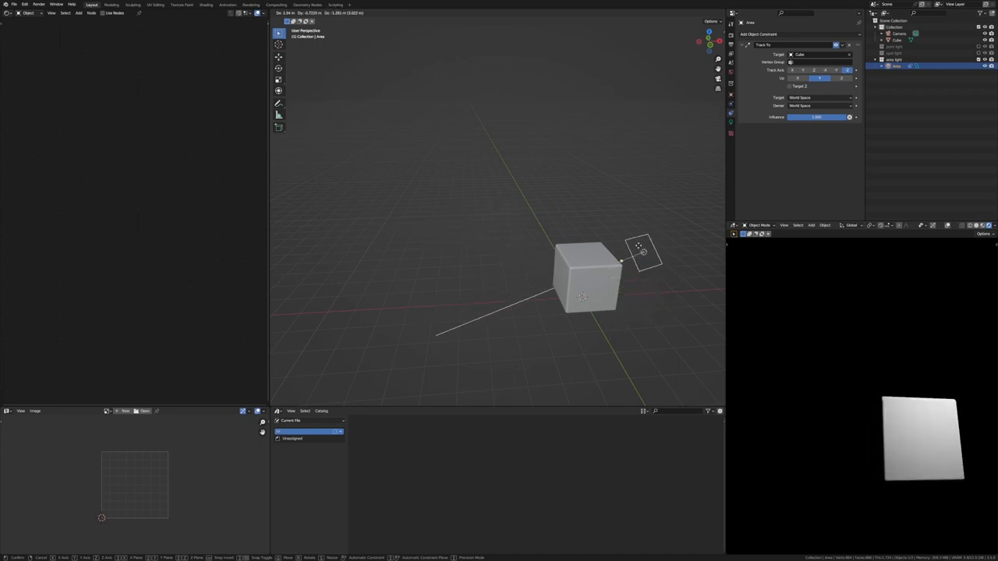
pyautogui.moveTo(643, 254); pyautogui.dragTo(425, 253)
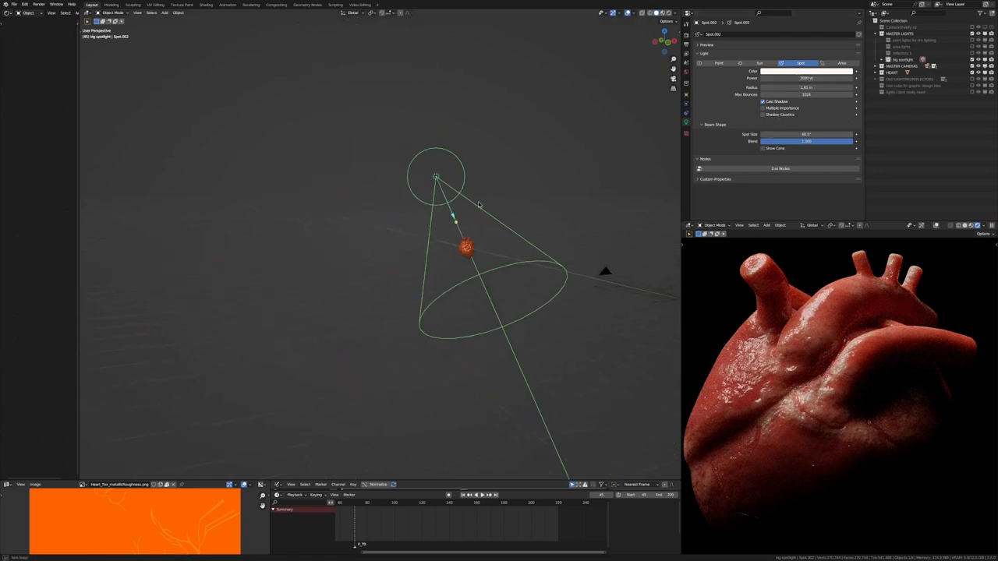
pyautogui.moveTo(806, 87)
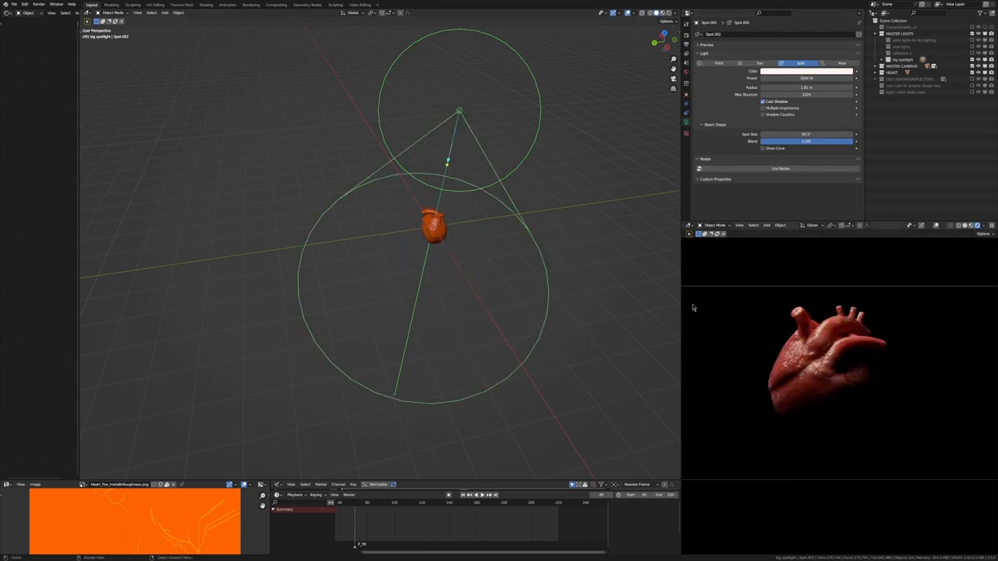
pyautogui.moveTo(708, 282)
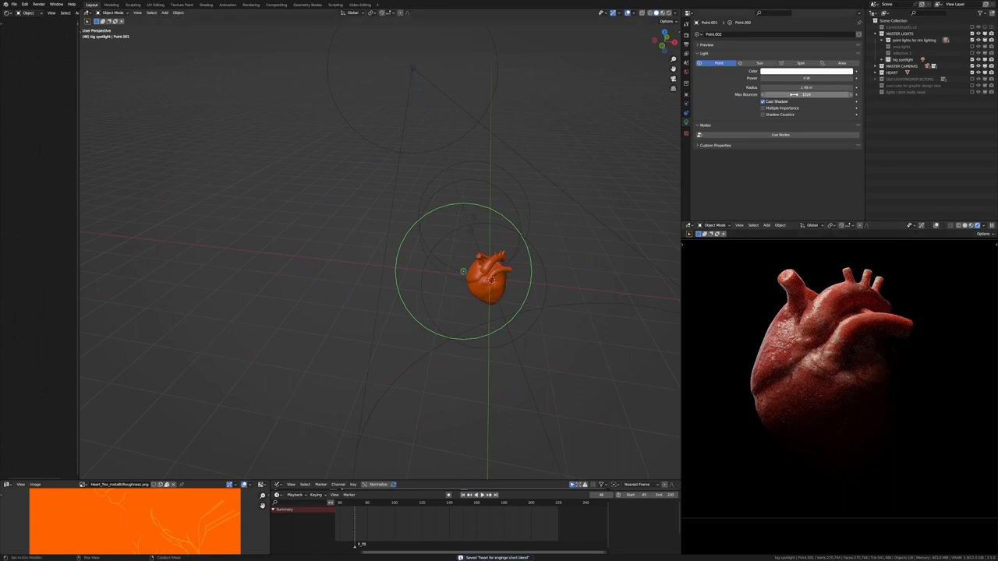
pyautogui.moveTo(803, 95)
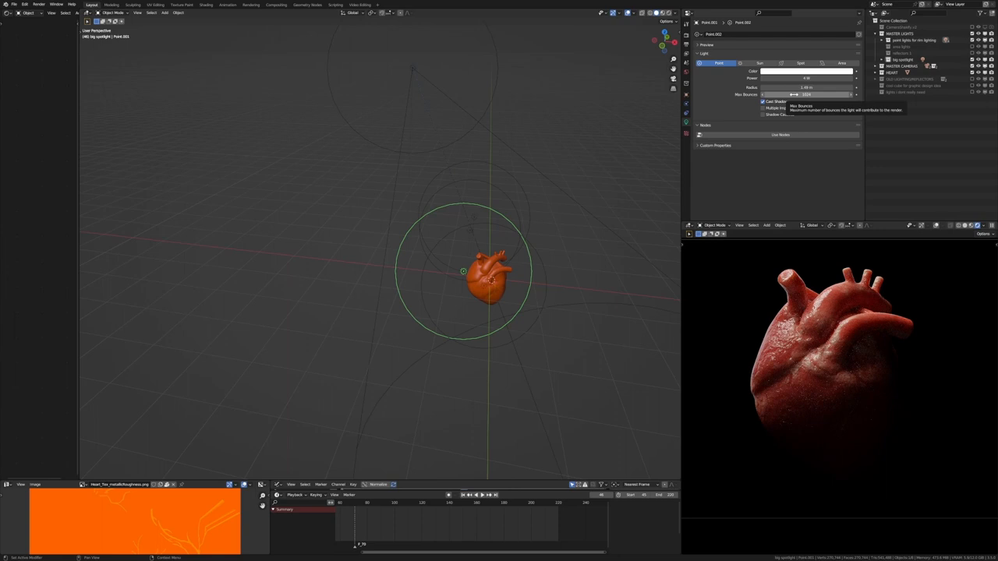
pyautogui.moveTo(584, 183)
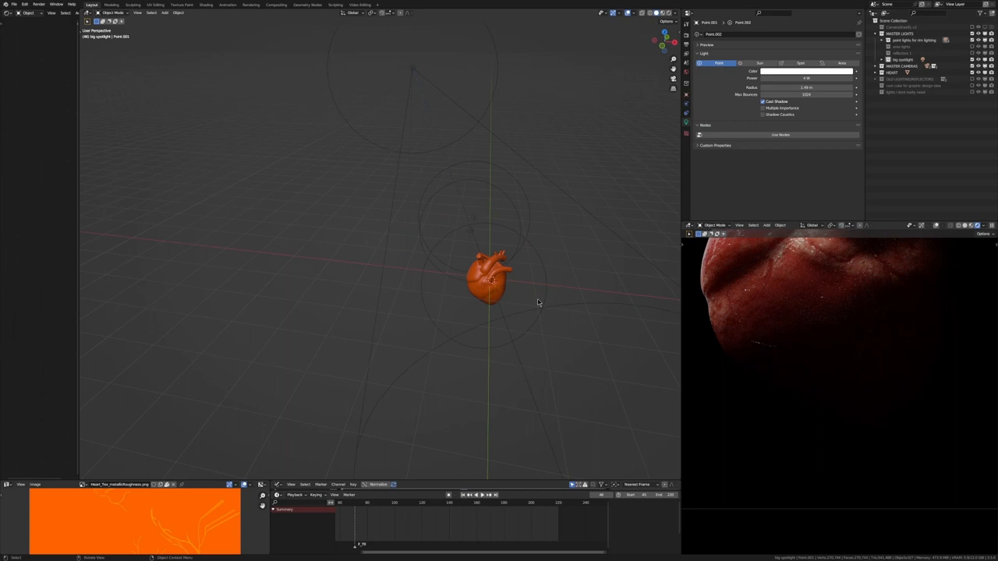
# Set Point.001's light power to 4 W.
pyautogui.click(463, 271)
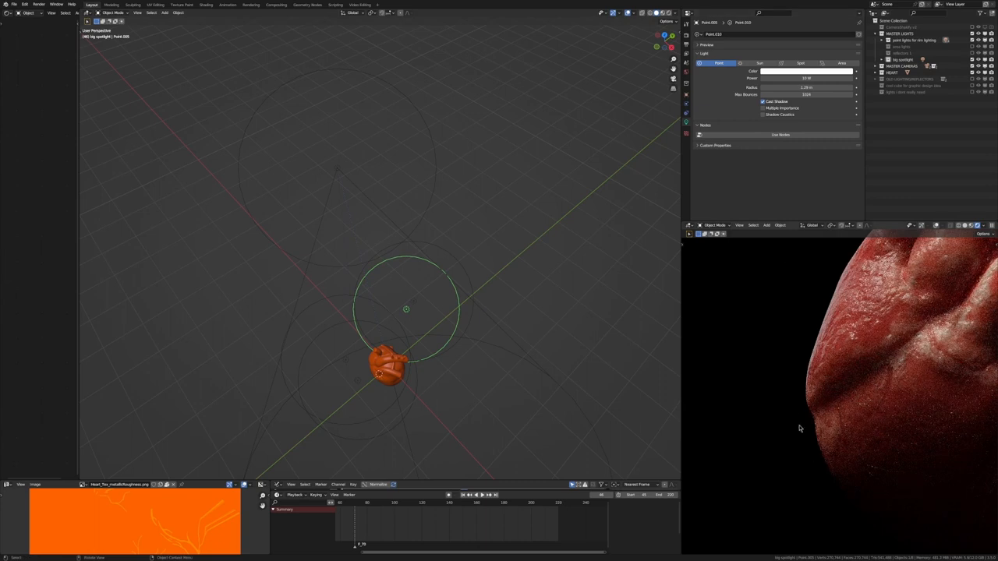
pyautogui.moveTo(802, 364)
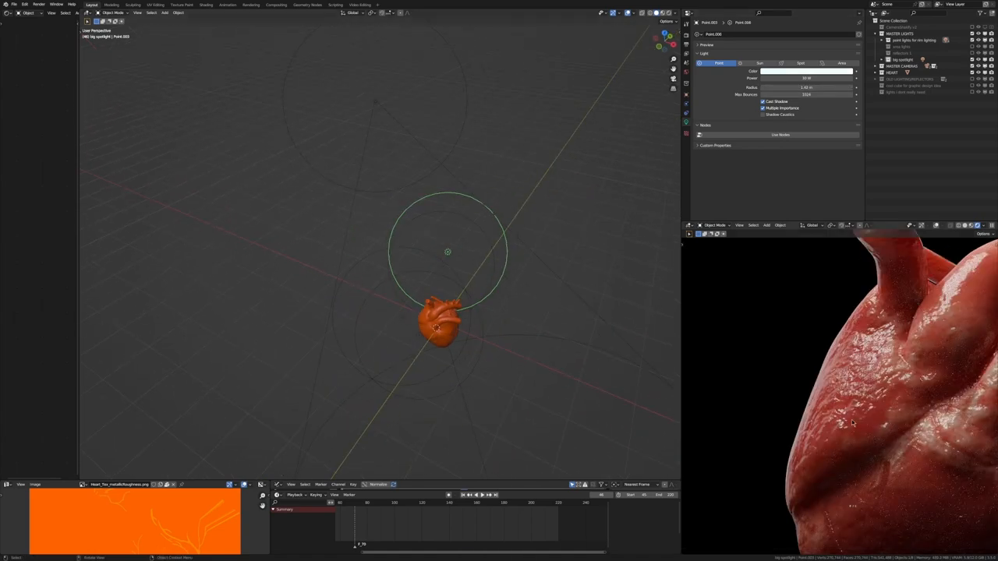
# Set Point.005 and Point.003 to 10 W with Multiple Importance enabled.
pyautogui.click(585, 315)
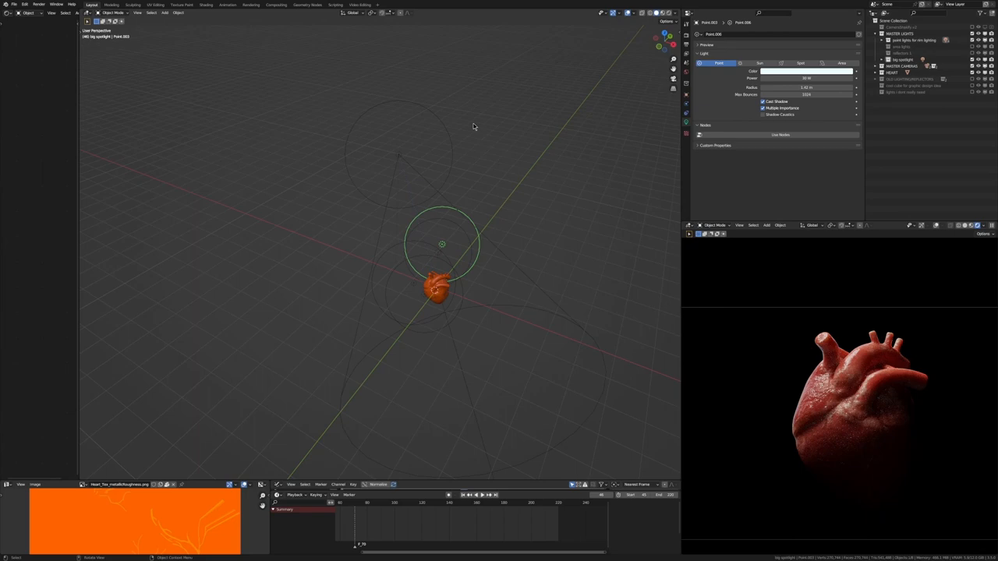
pyautogui.moveTo(488, 276)
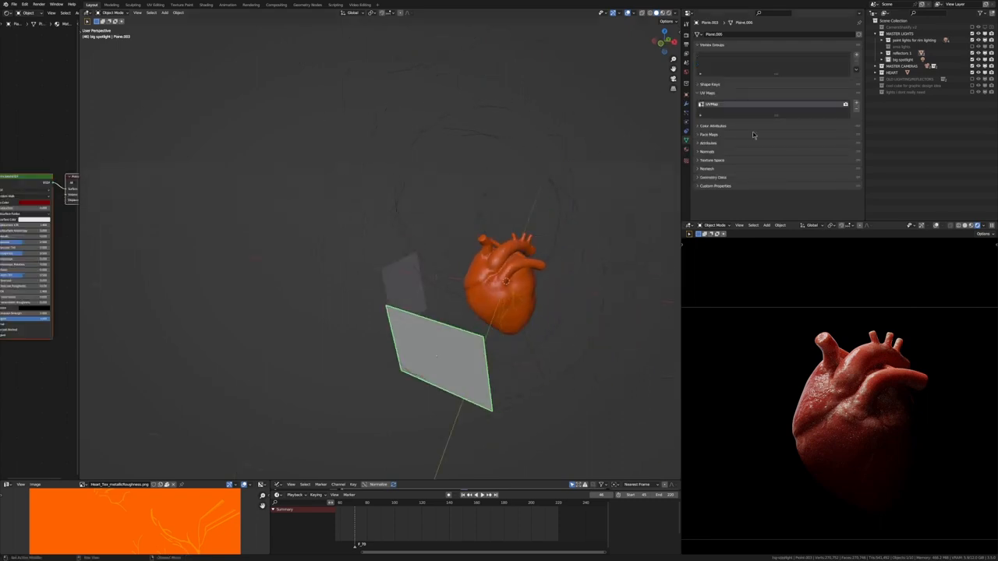
# Give a red plane a Track To constraint aimed at Realistic Human Heart.001.
pyautogui.click(686, 132)
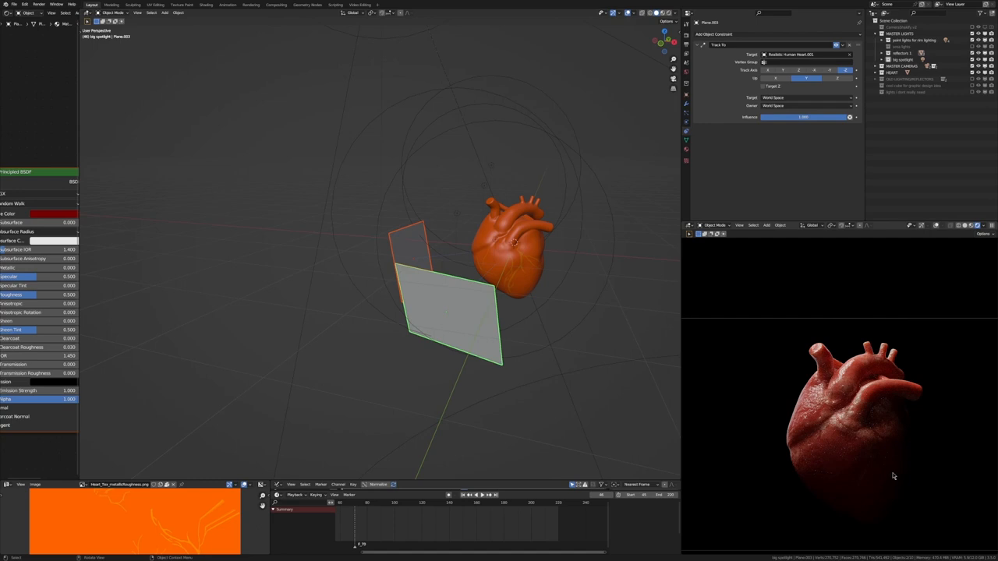
pyautogui.moveTo(865, 340)
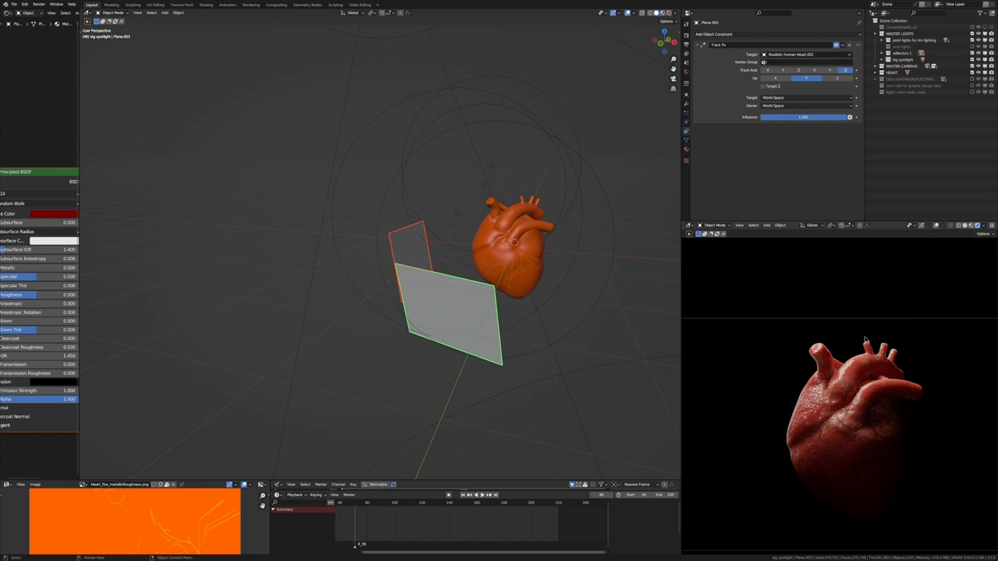
pyautogui.moveTo(883, 340)
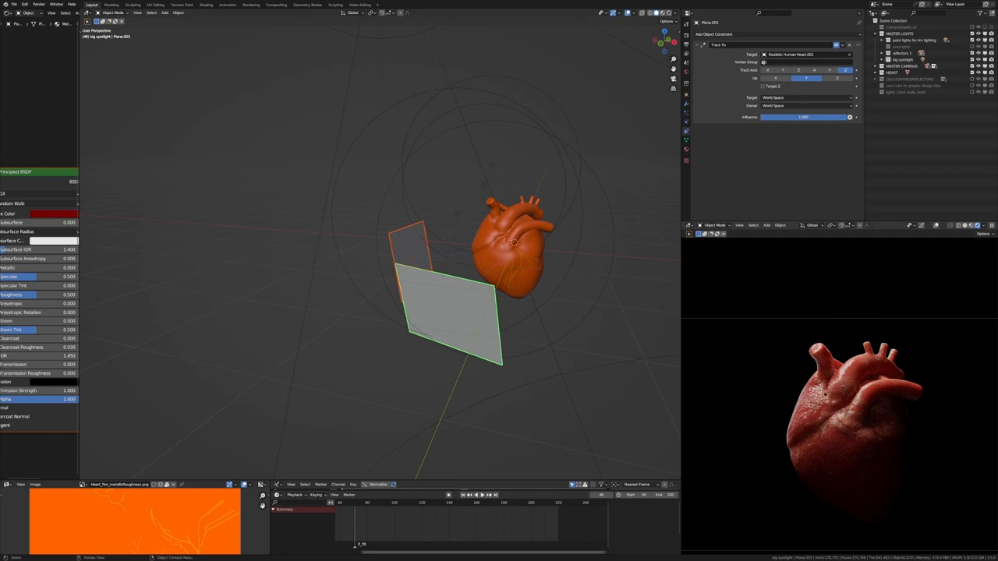
pyautogui.moveTo(930, 464)
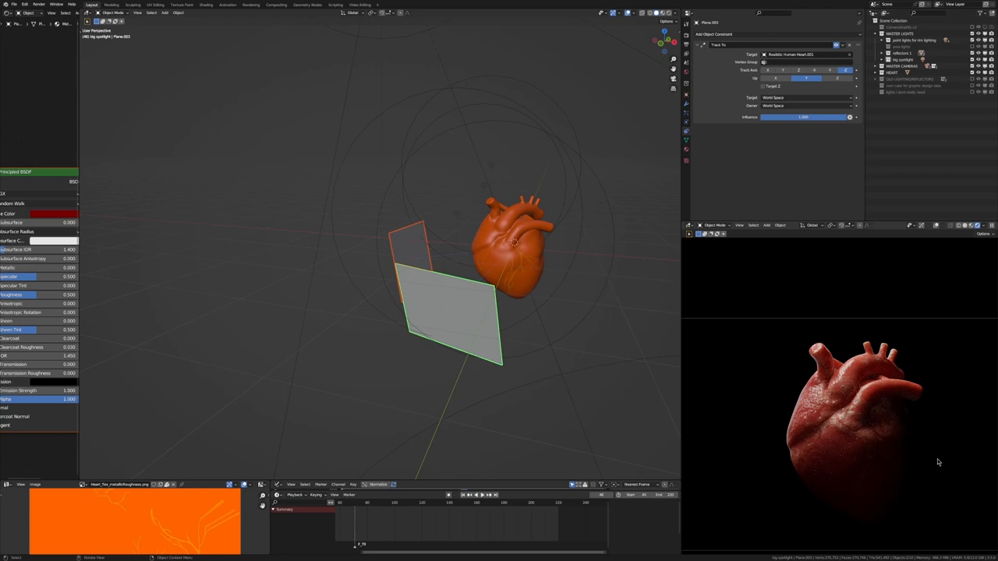
pyautogui.moveTo(910, 467)
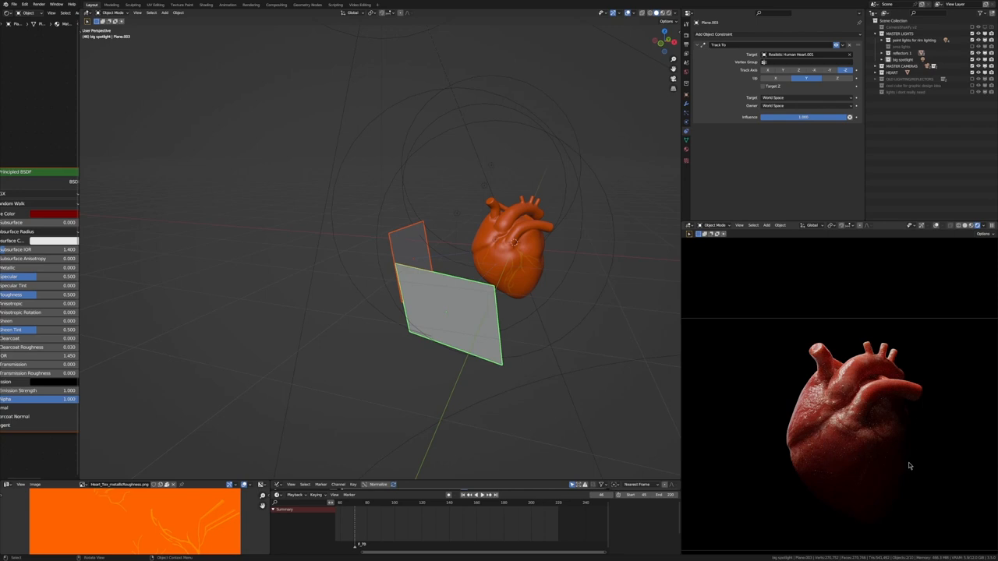